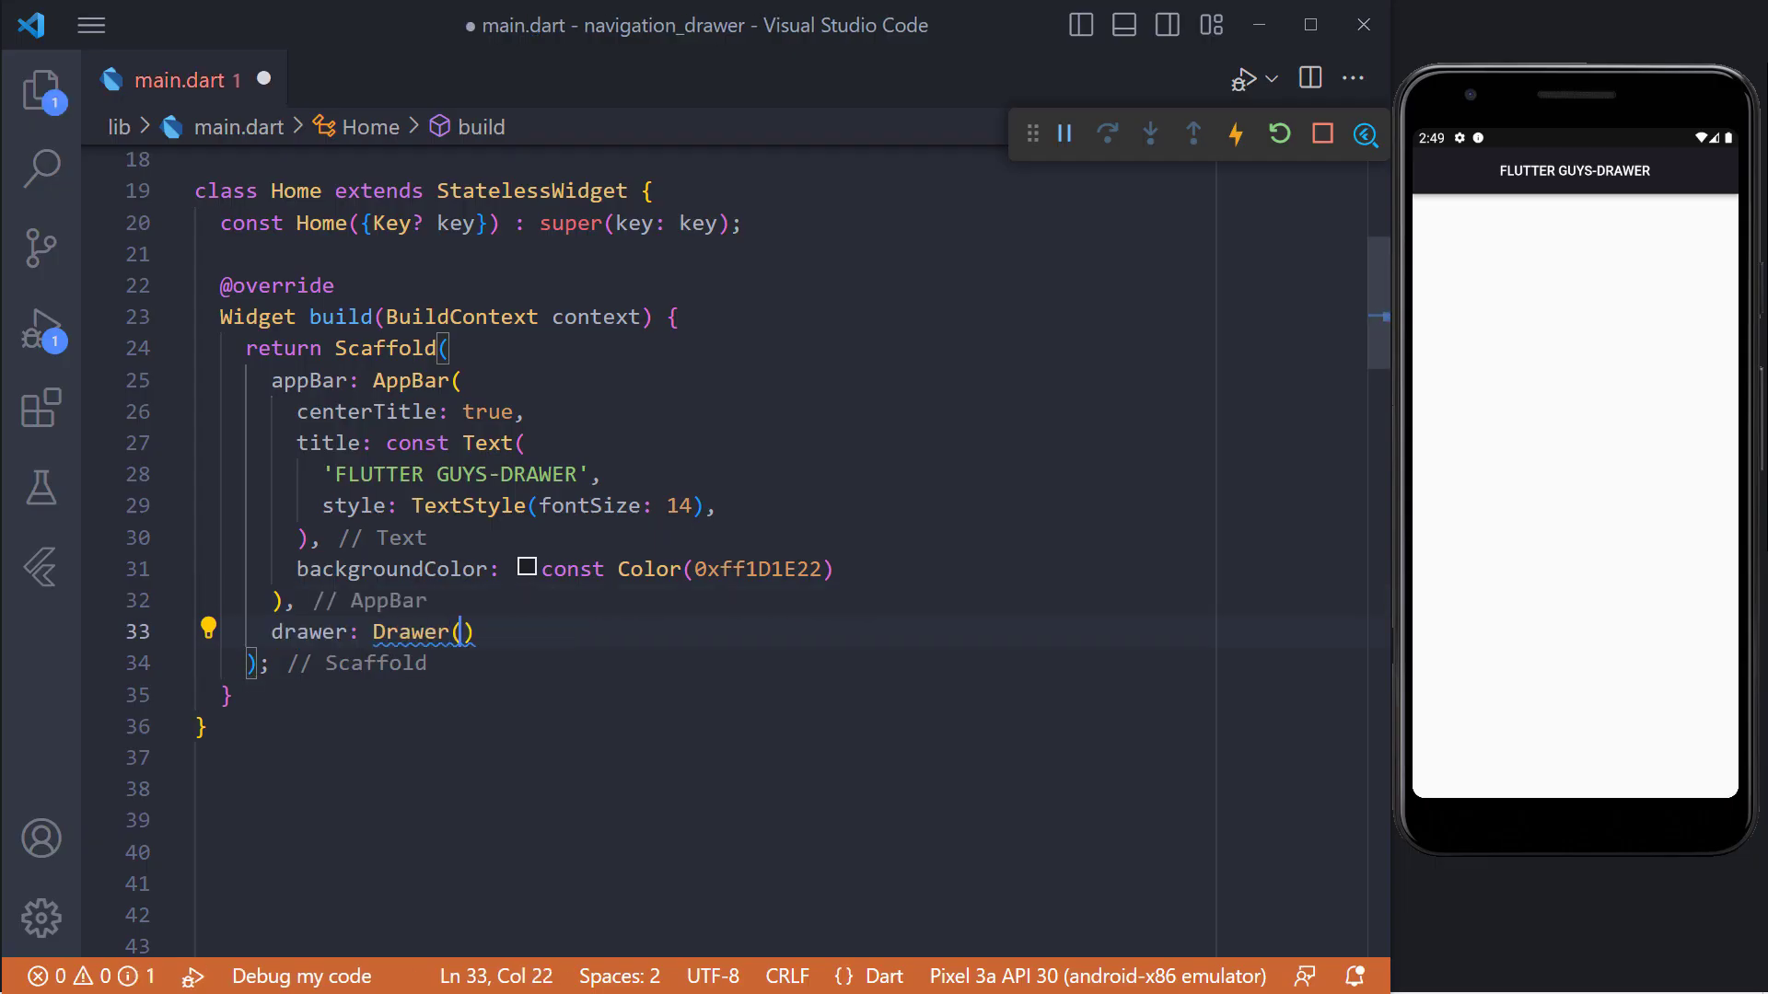
- Hot reload the Drawer with its empty, unpadded ListView and open it in the emulator
key("enter")
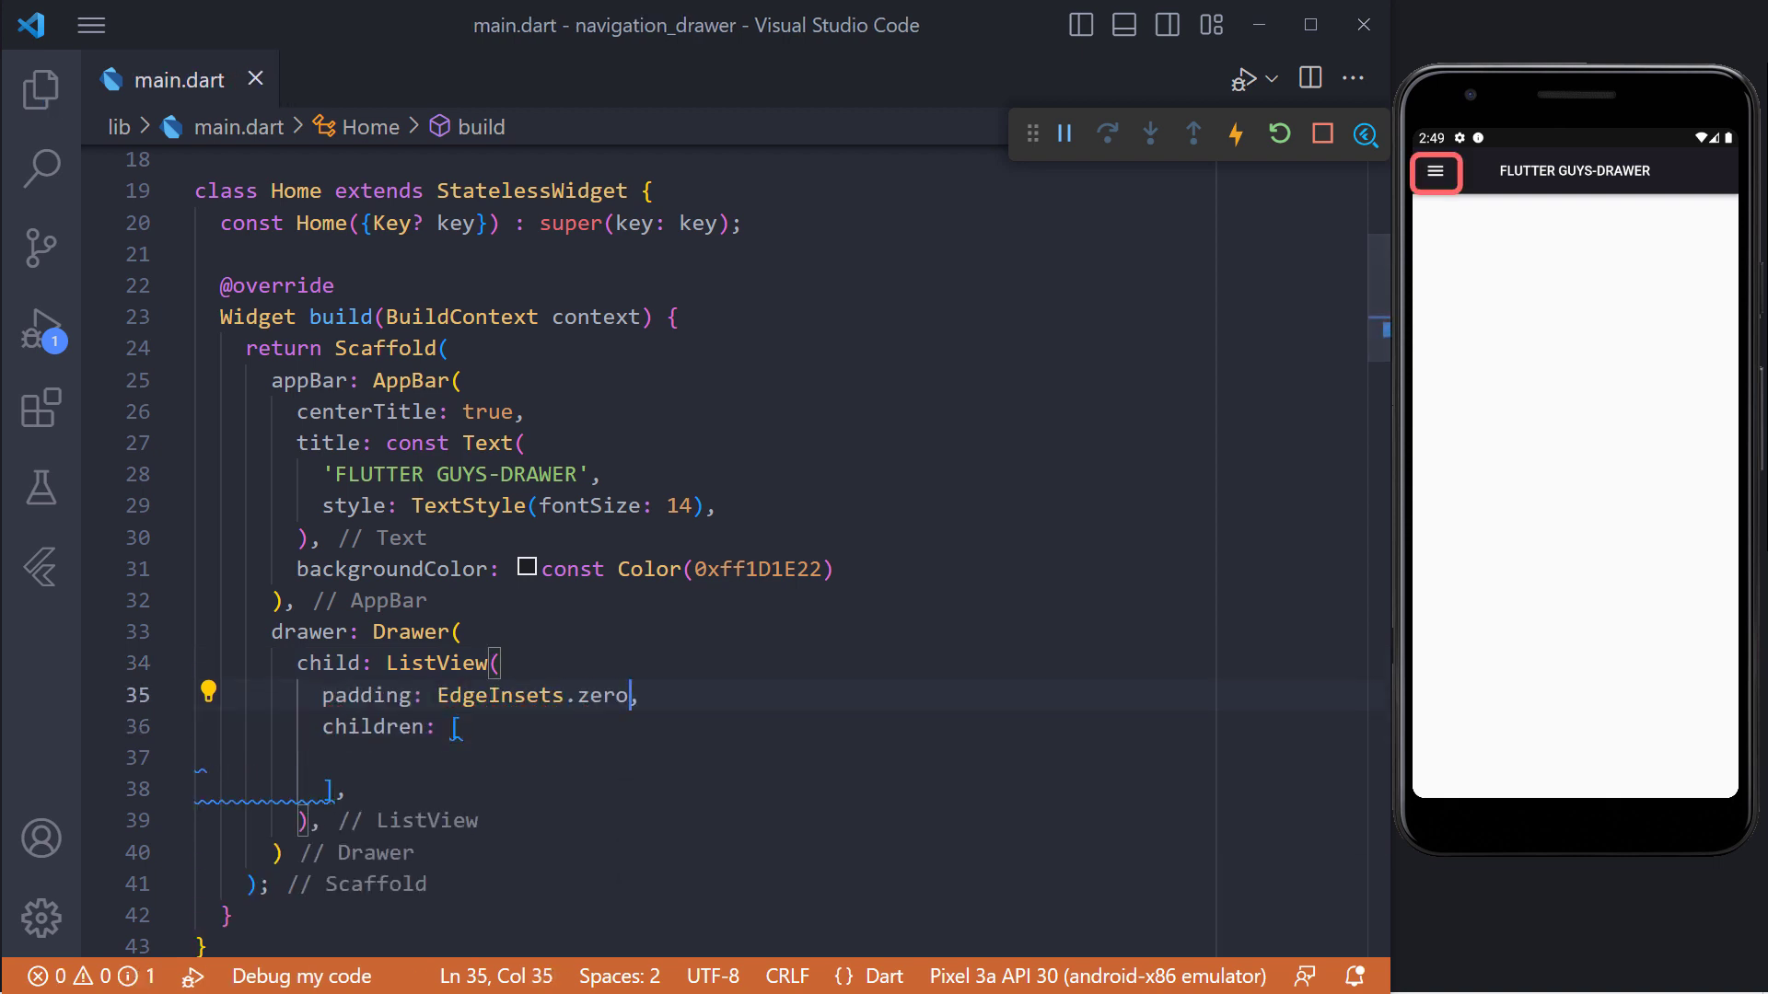
left_click(1436, 173)
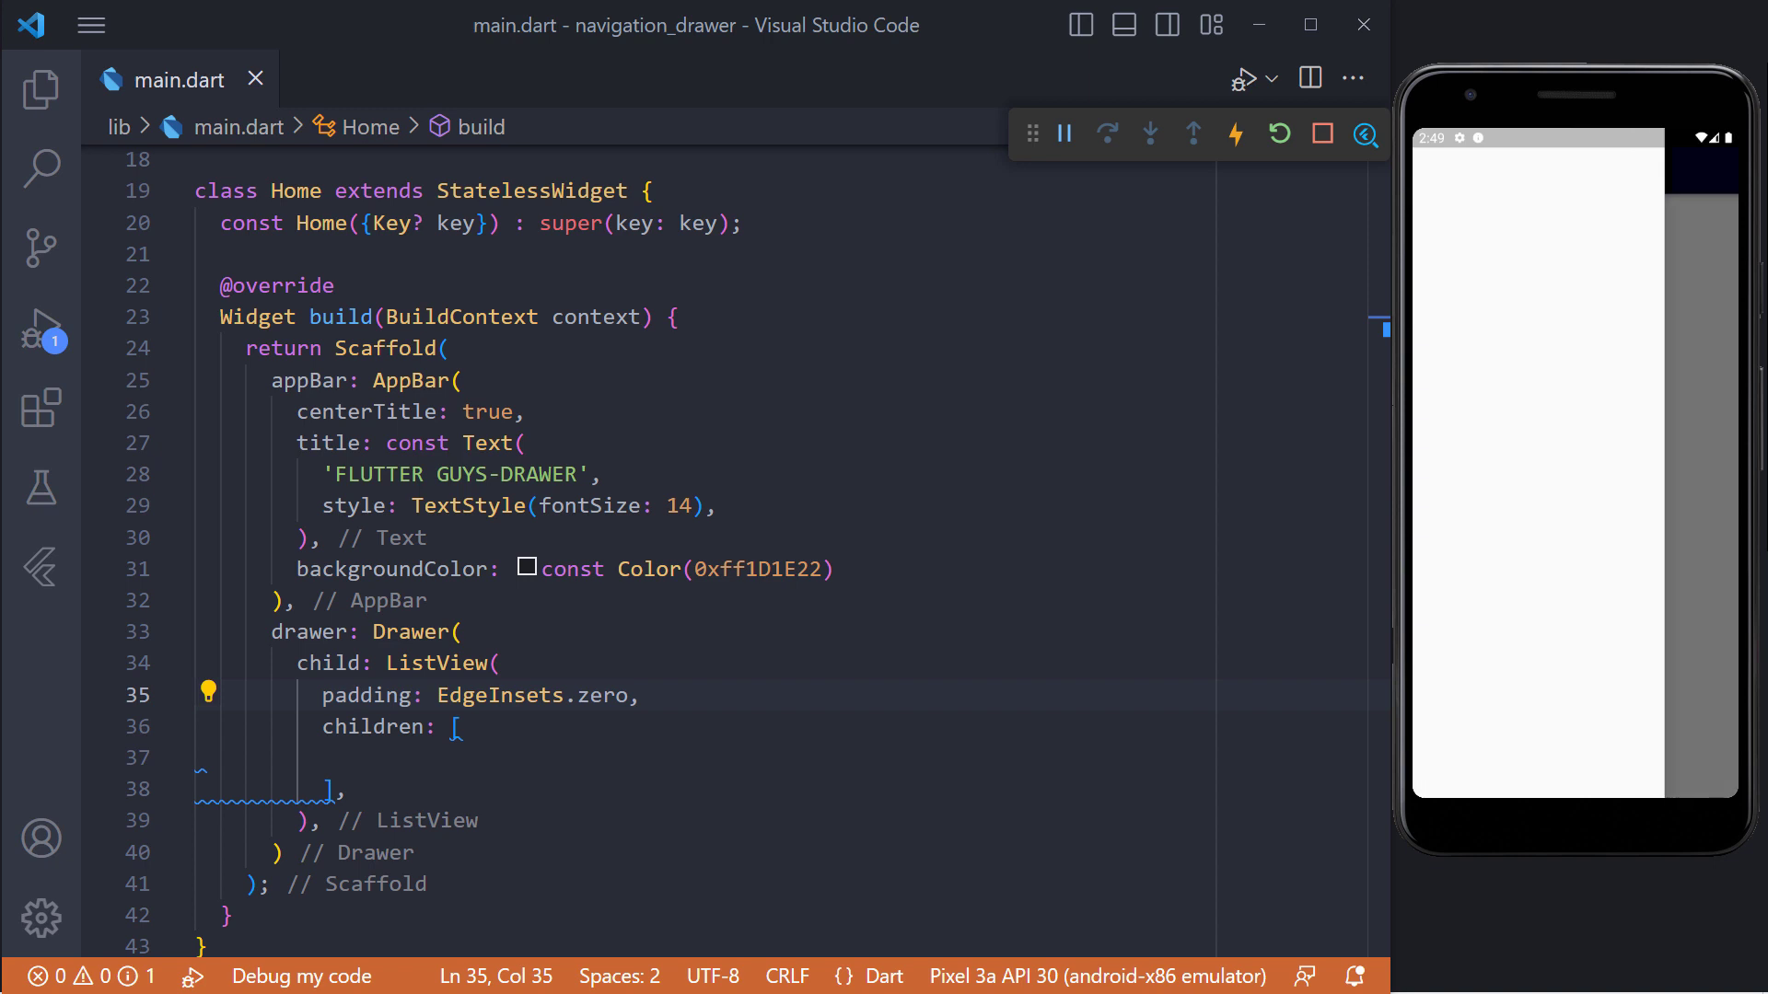
- Write _buildHeader with a radius-40 CircleAvatar of 'assets/images/profile-image.jpg' and a 20-high SizedBox
type("buildHeader() {")
type("children: [")
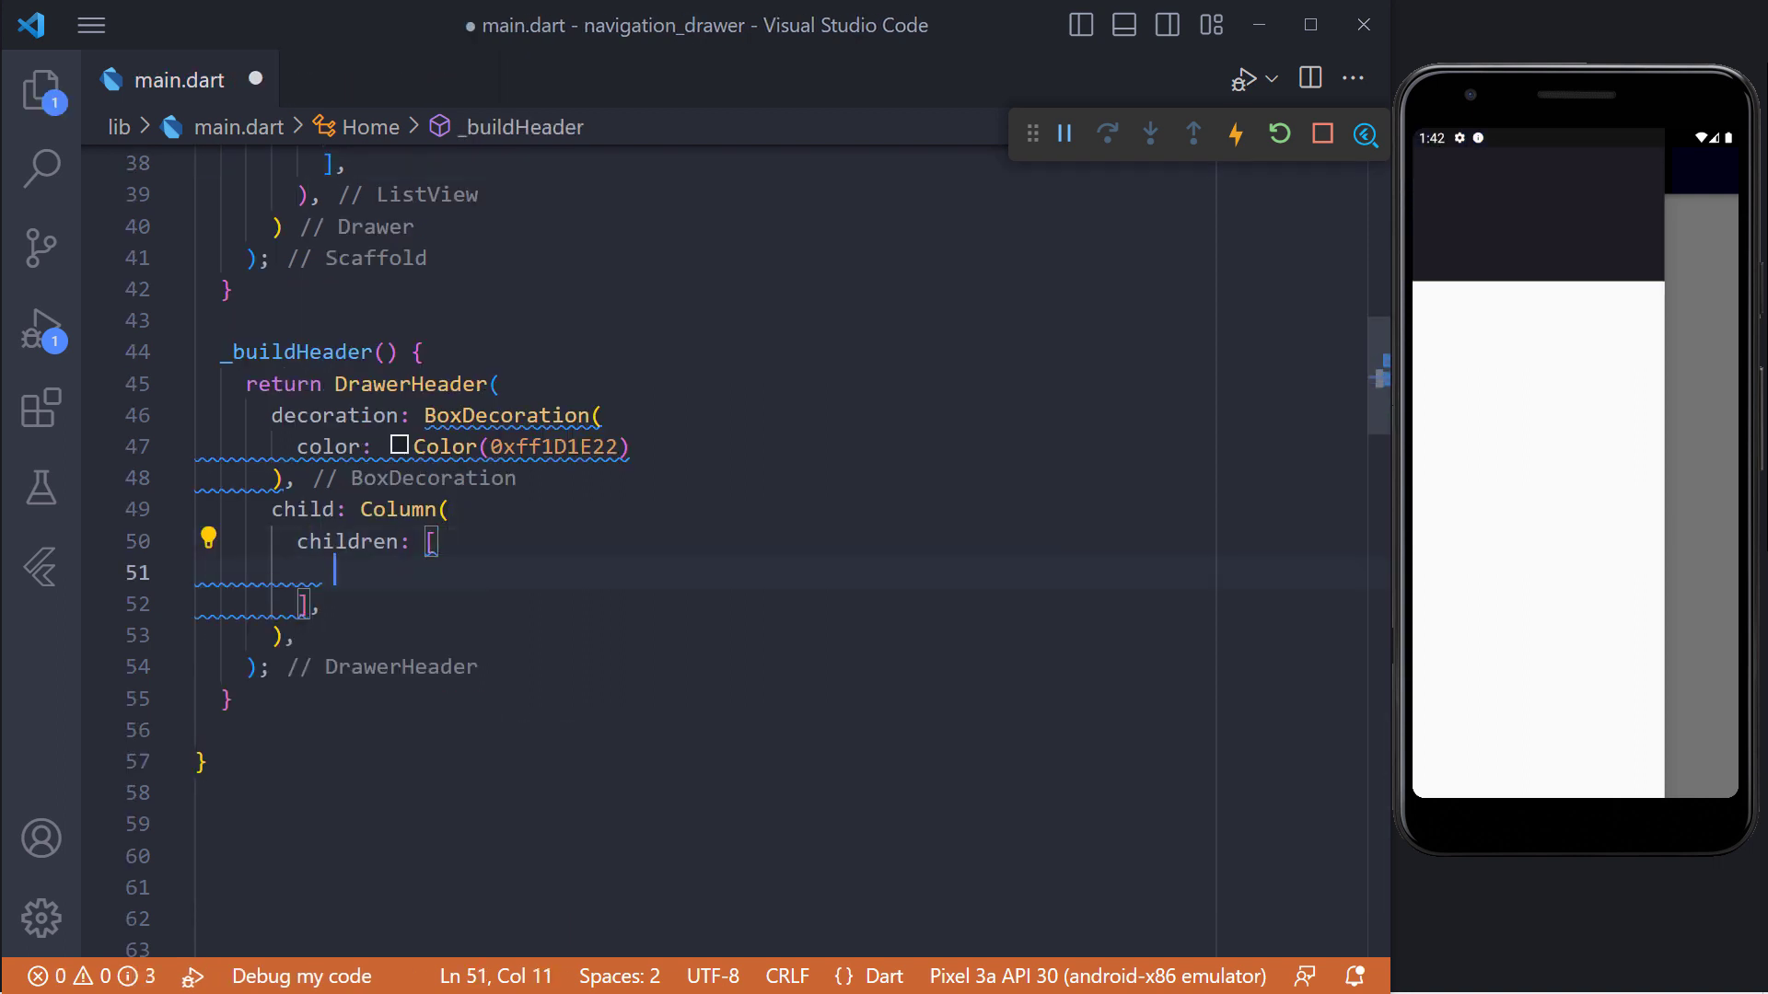
type("CircleAvatar()")
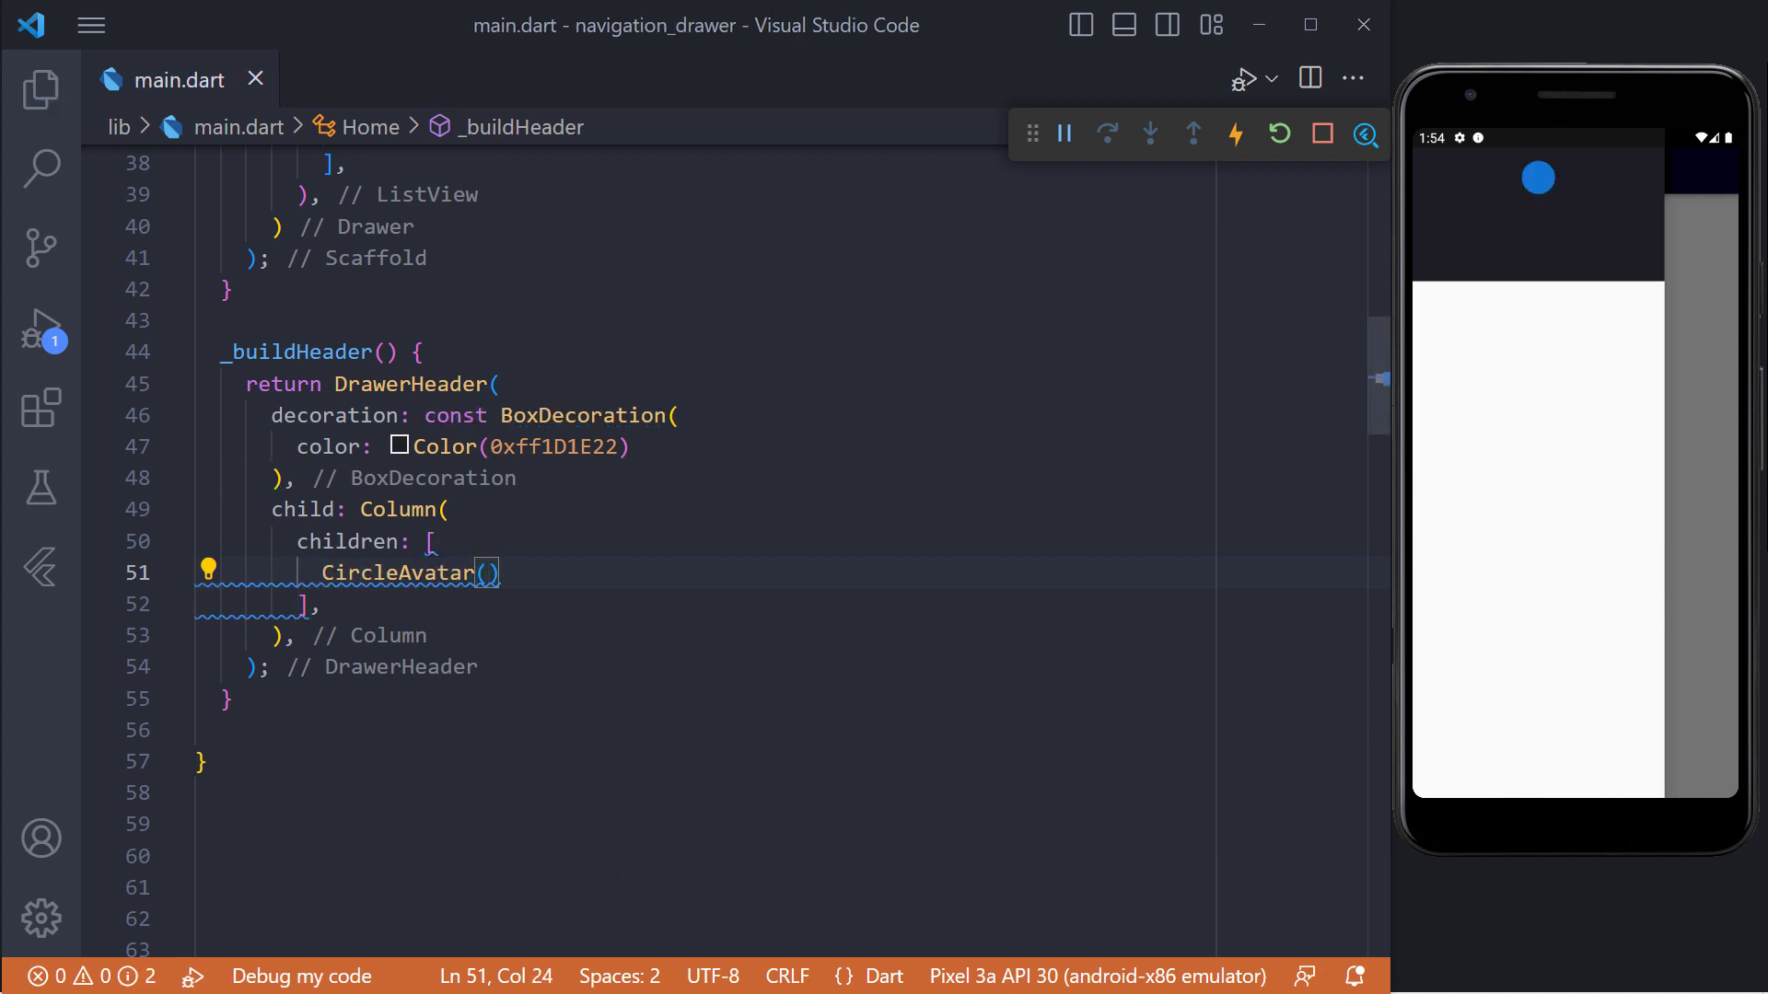
type("backgroundImage: AssetImage(assetName),")
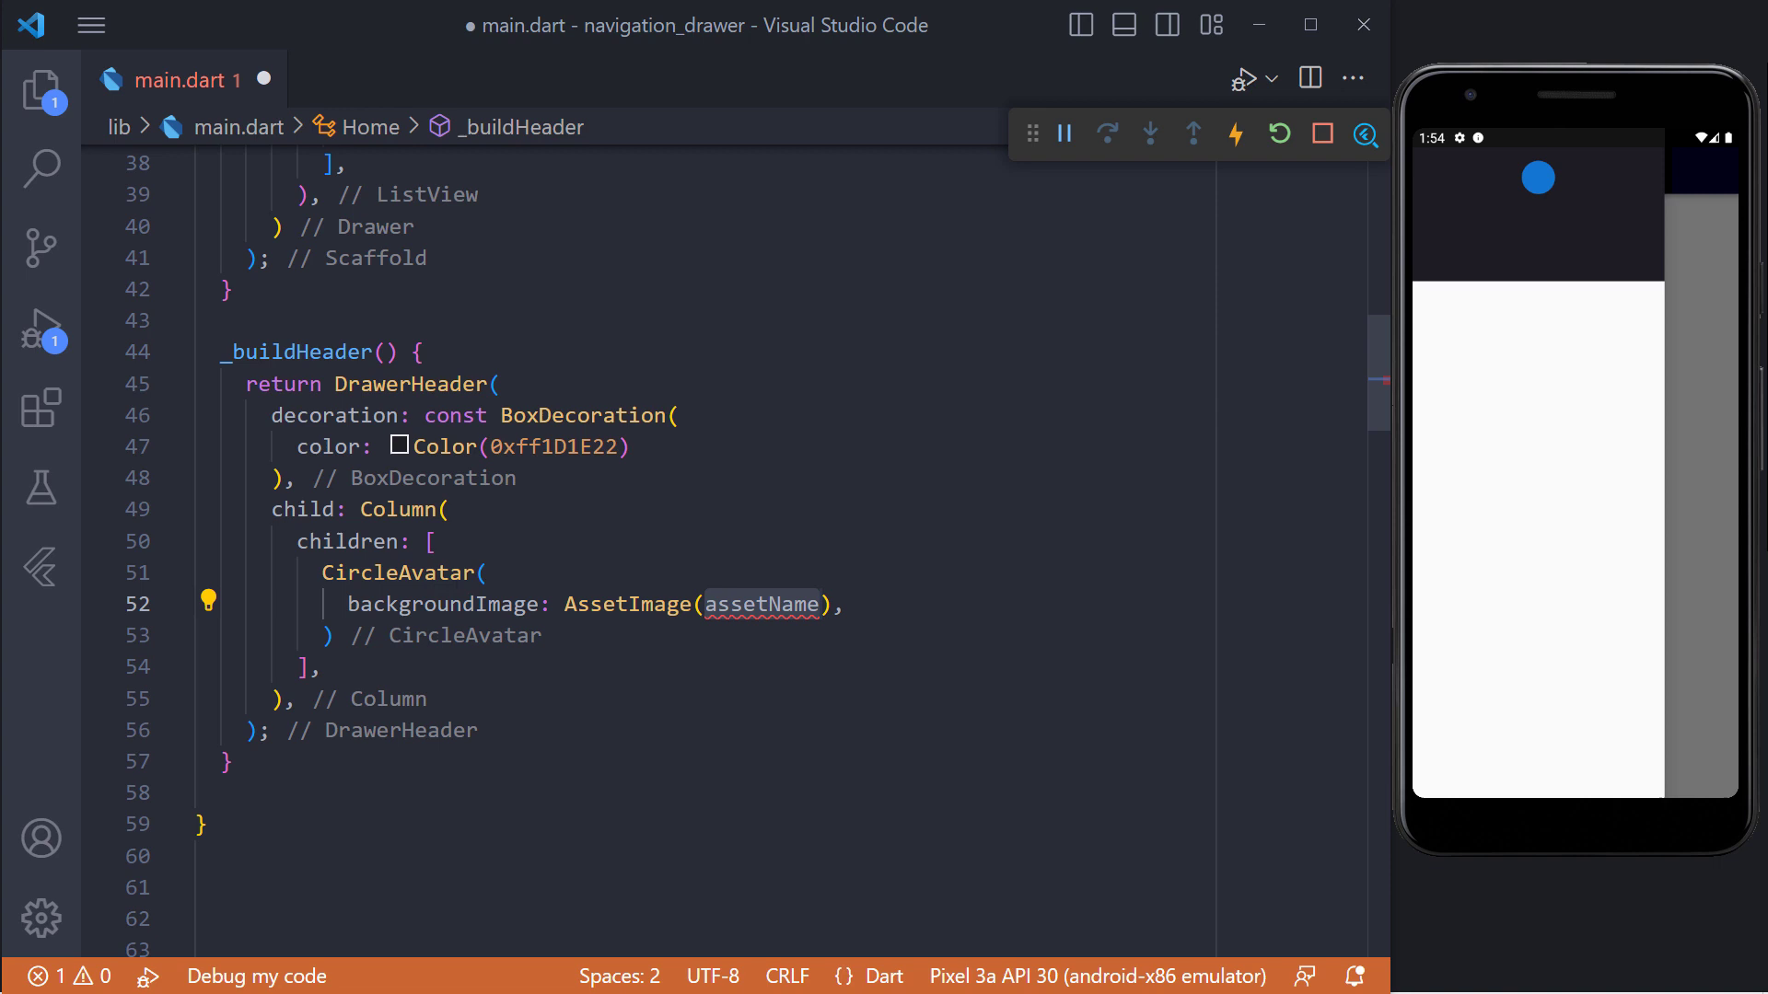
type("'assets/images/profile-image.jpg'")
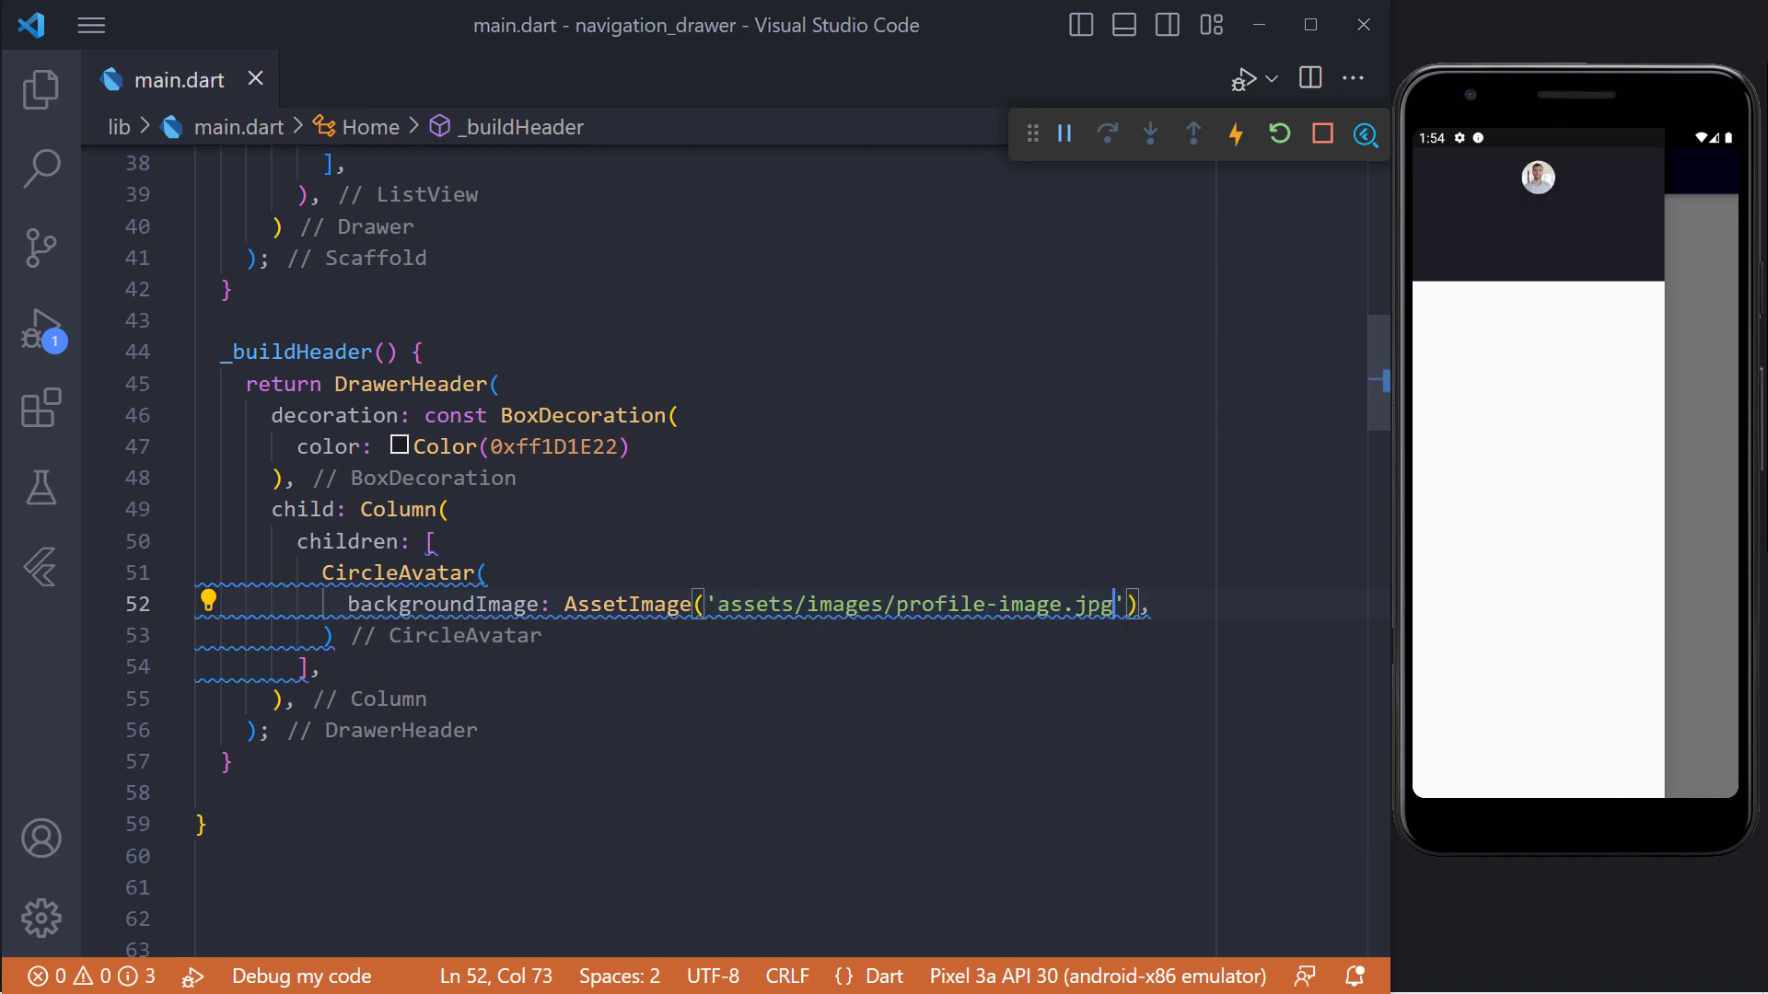
type("radius: 40,")
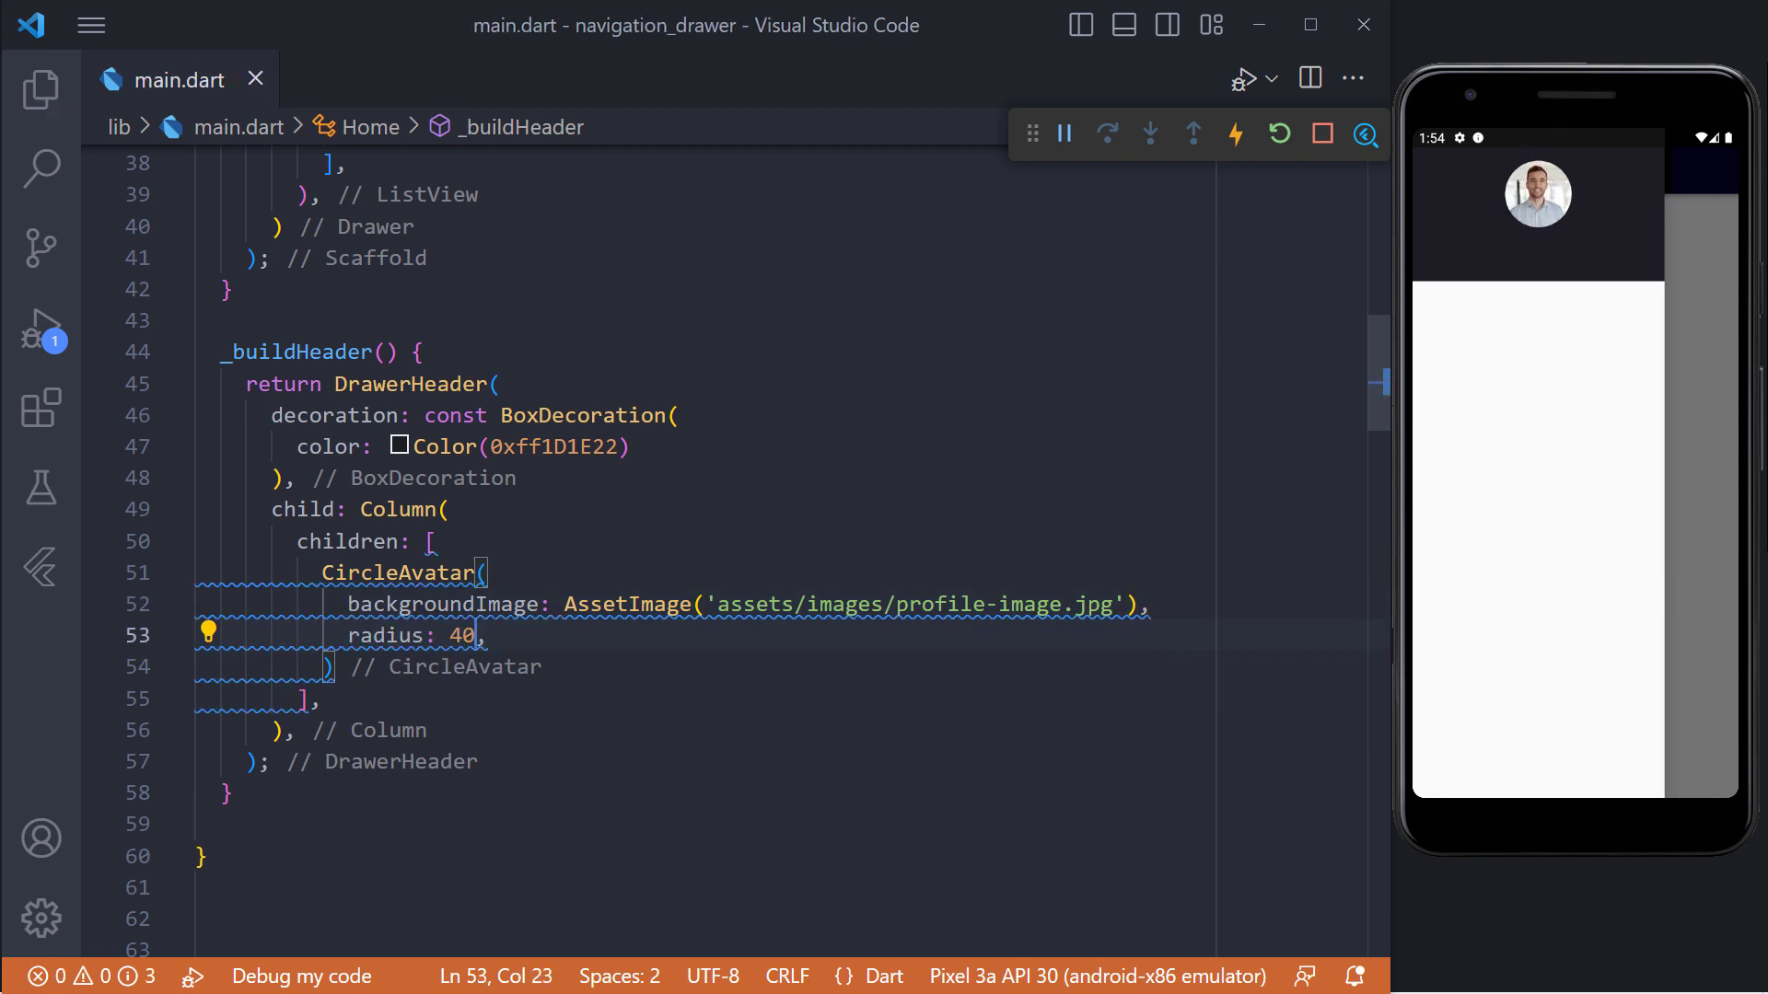
type("SizedBox(height: 20,),")
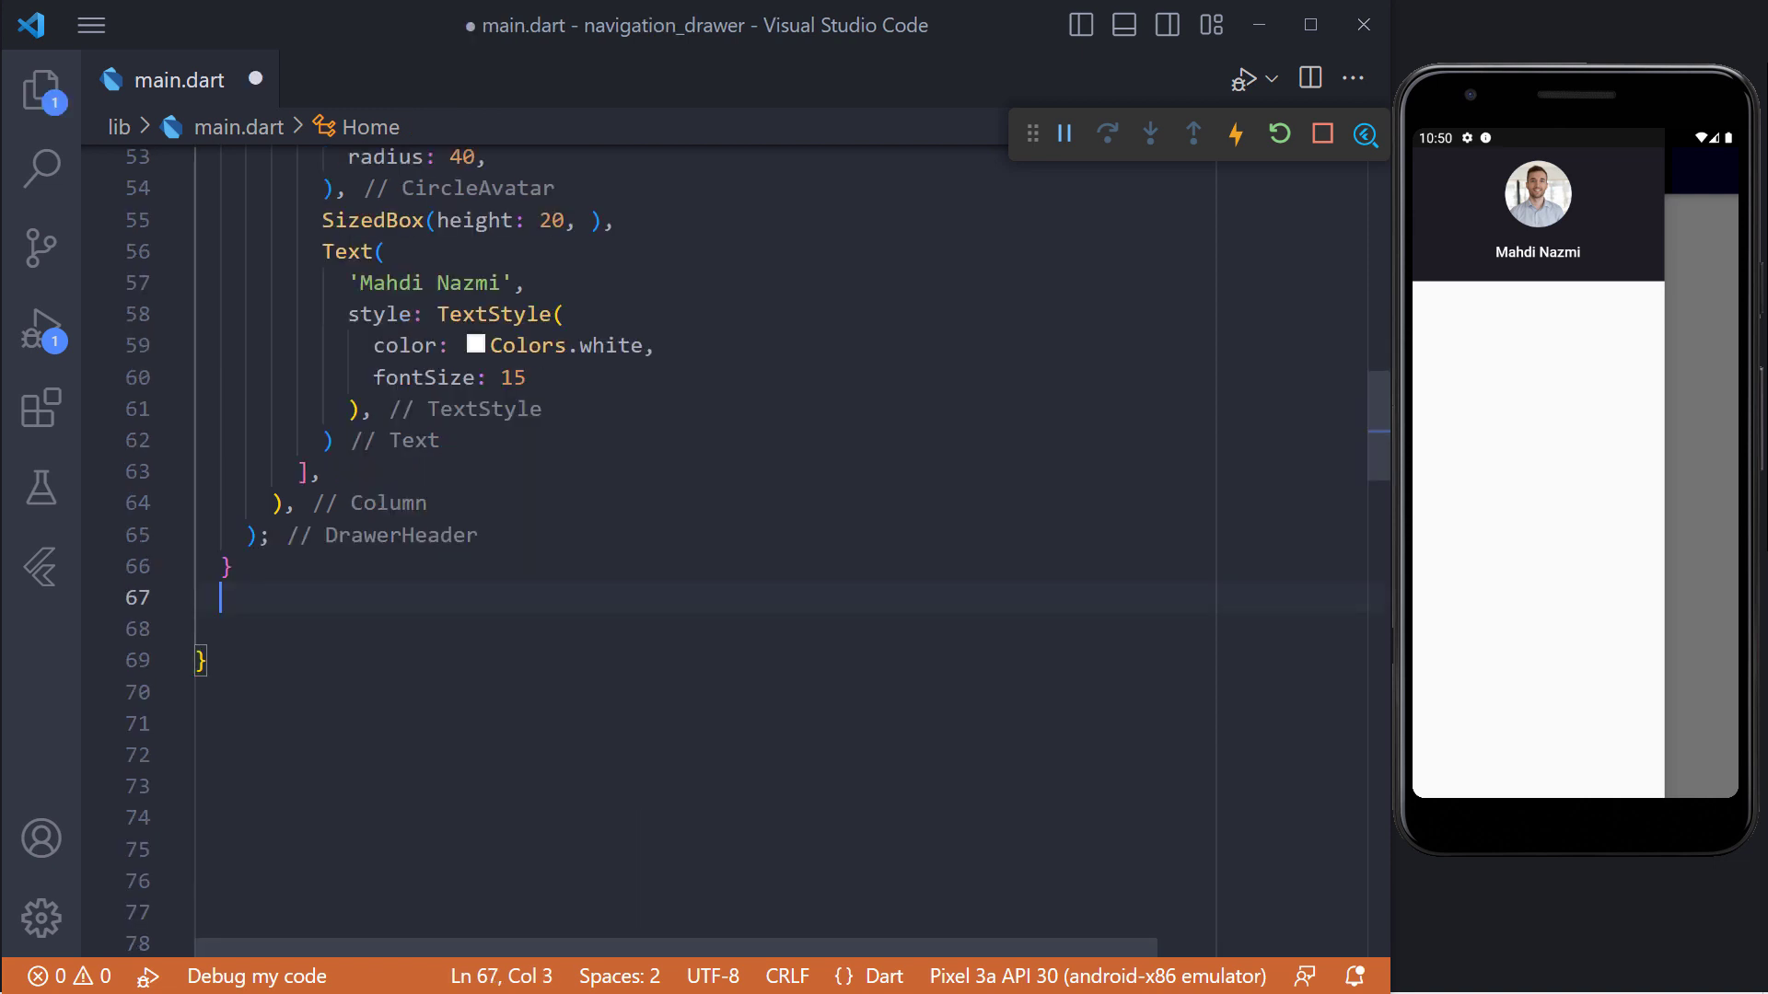
- Write _buildItem taking required icon, title and onTap, returning a ListTile using them
type("_buildItem({required Icon})")
type("title: Text(title),")
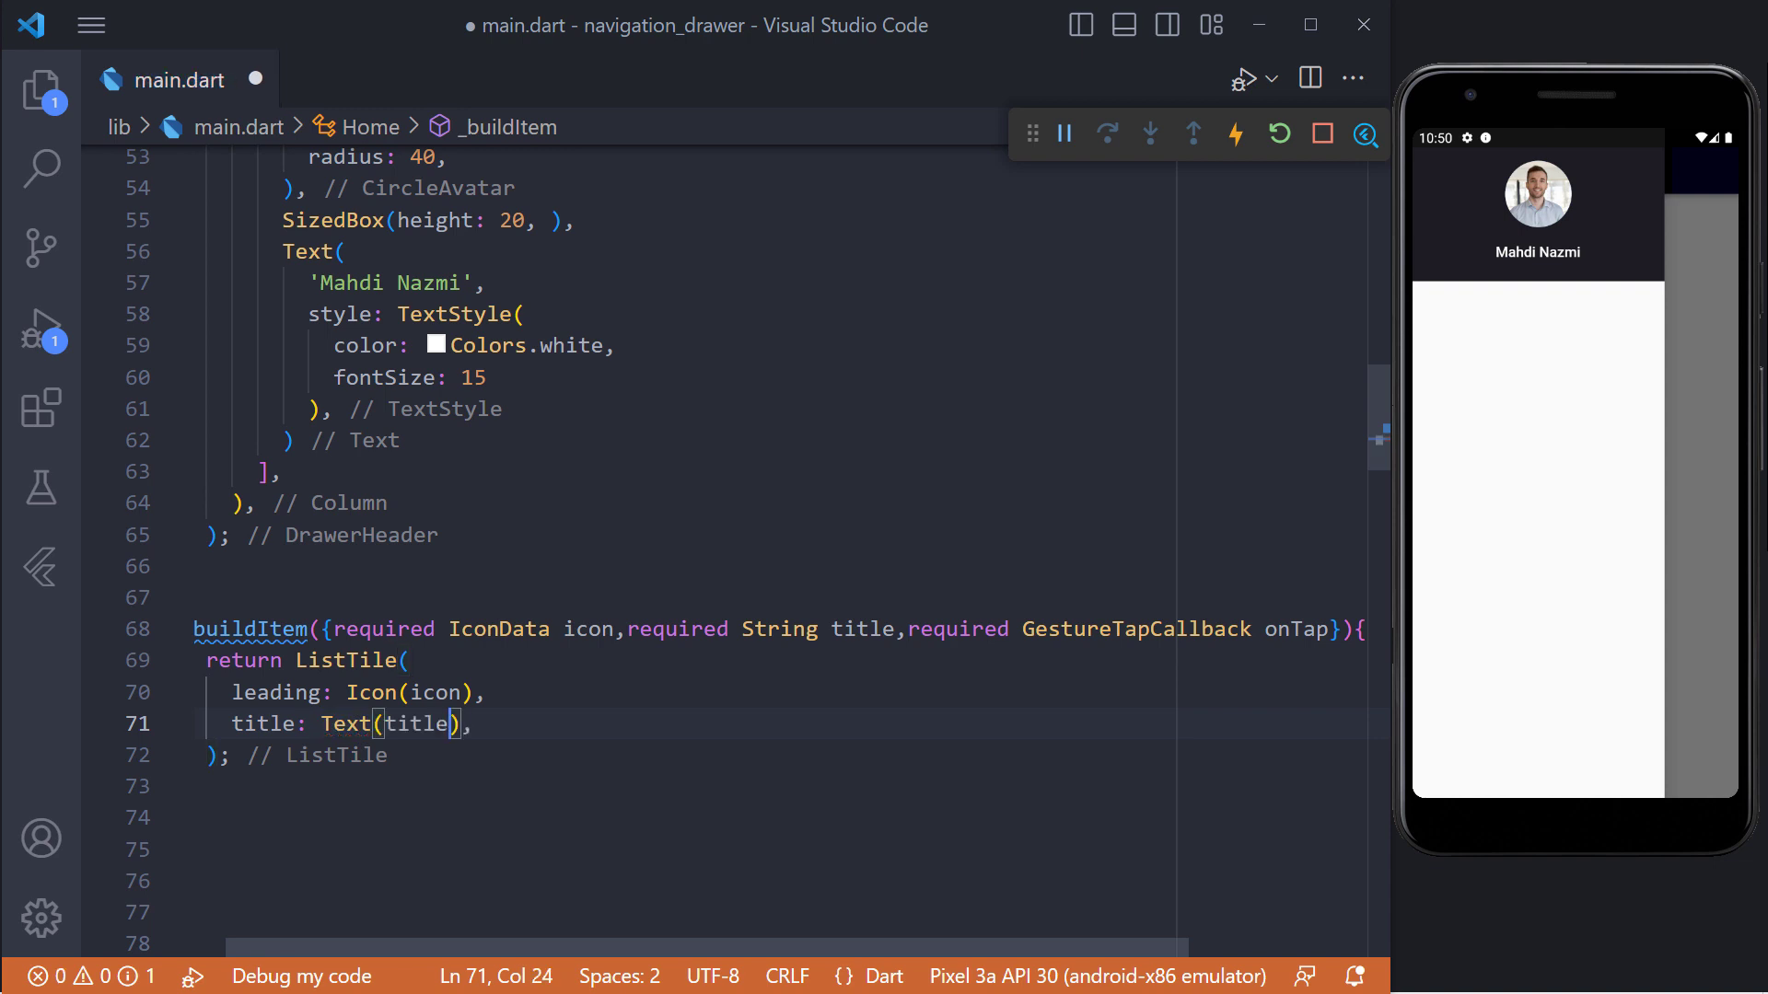
type("onTap: onTap,")
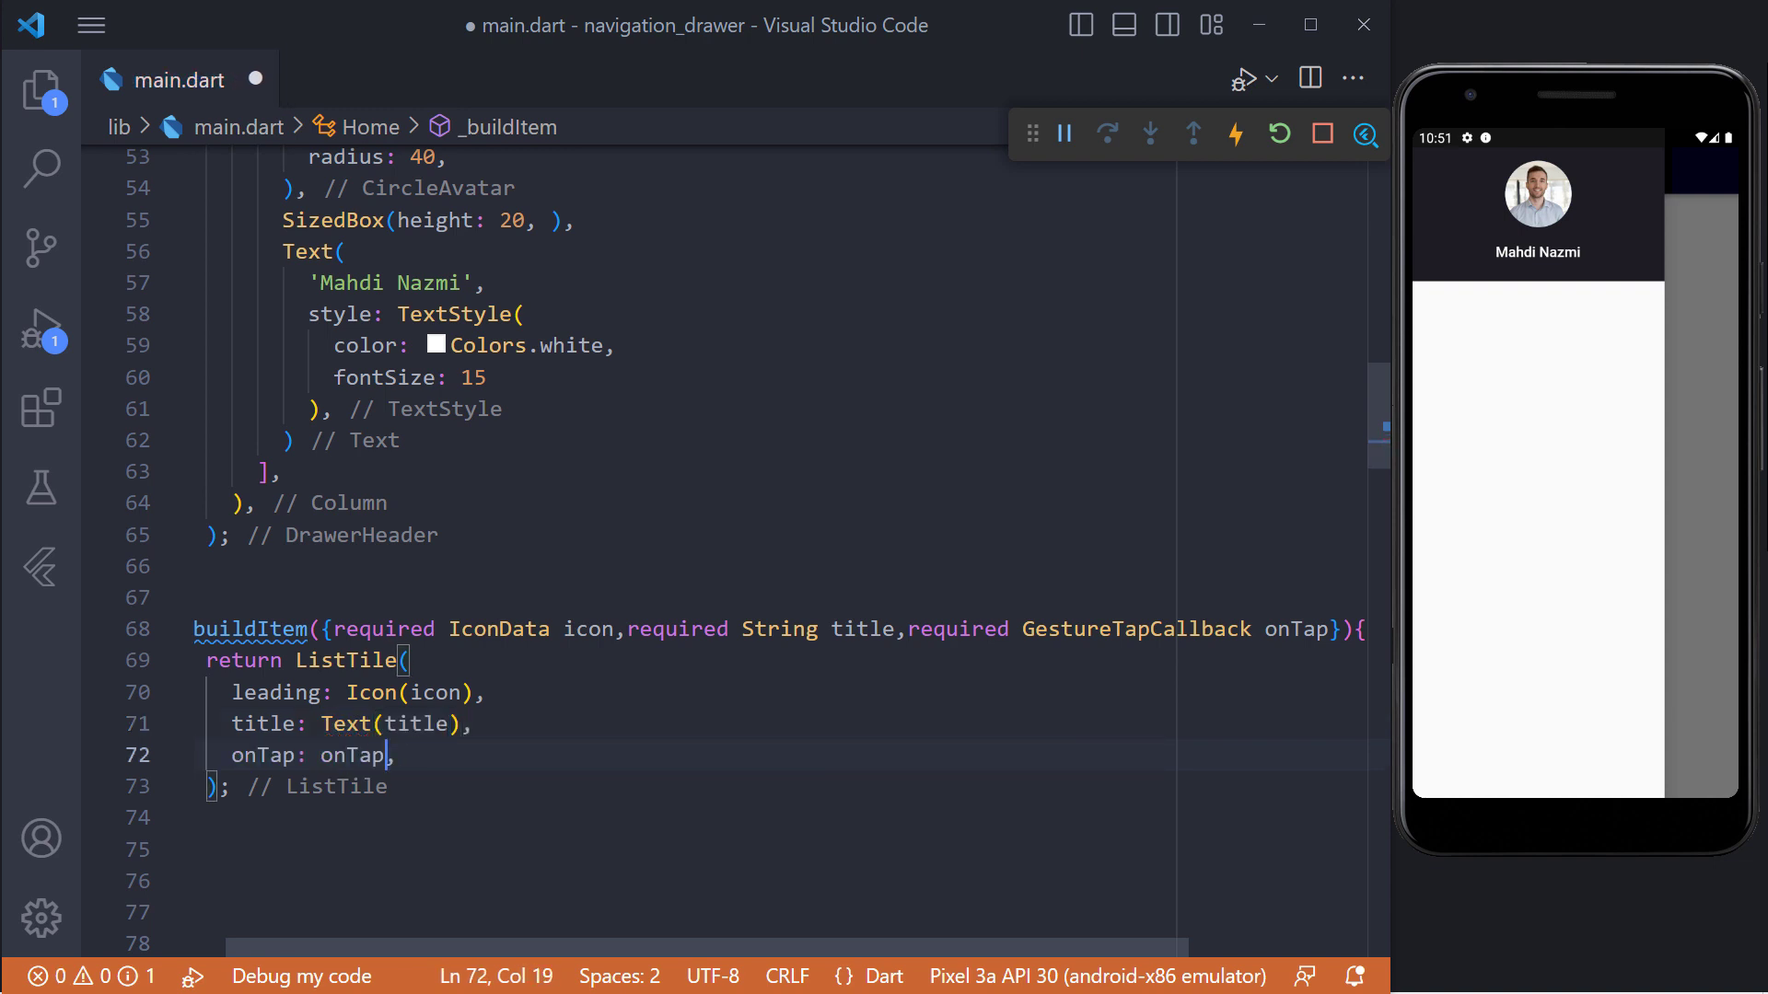
scroll("up", 3)
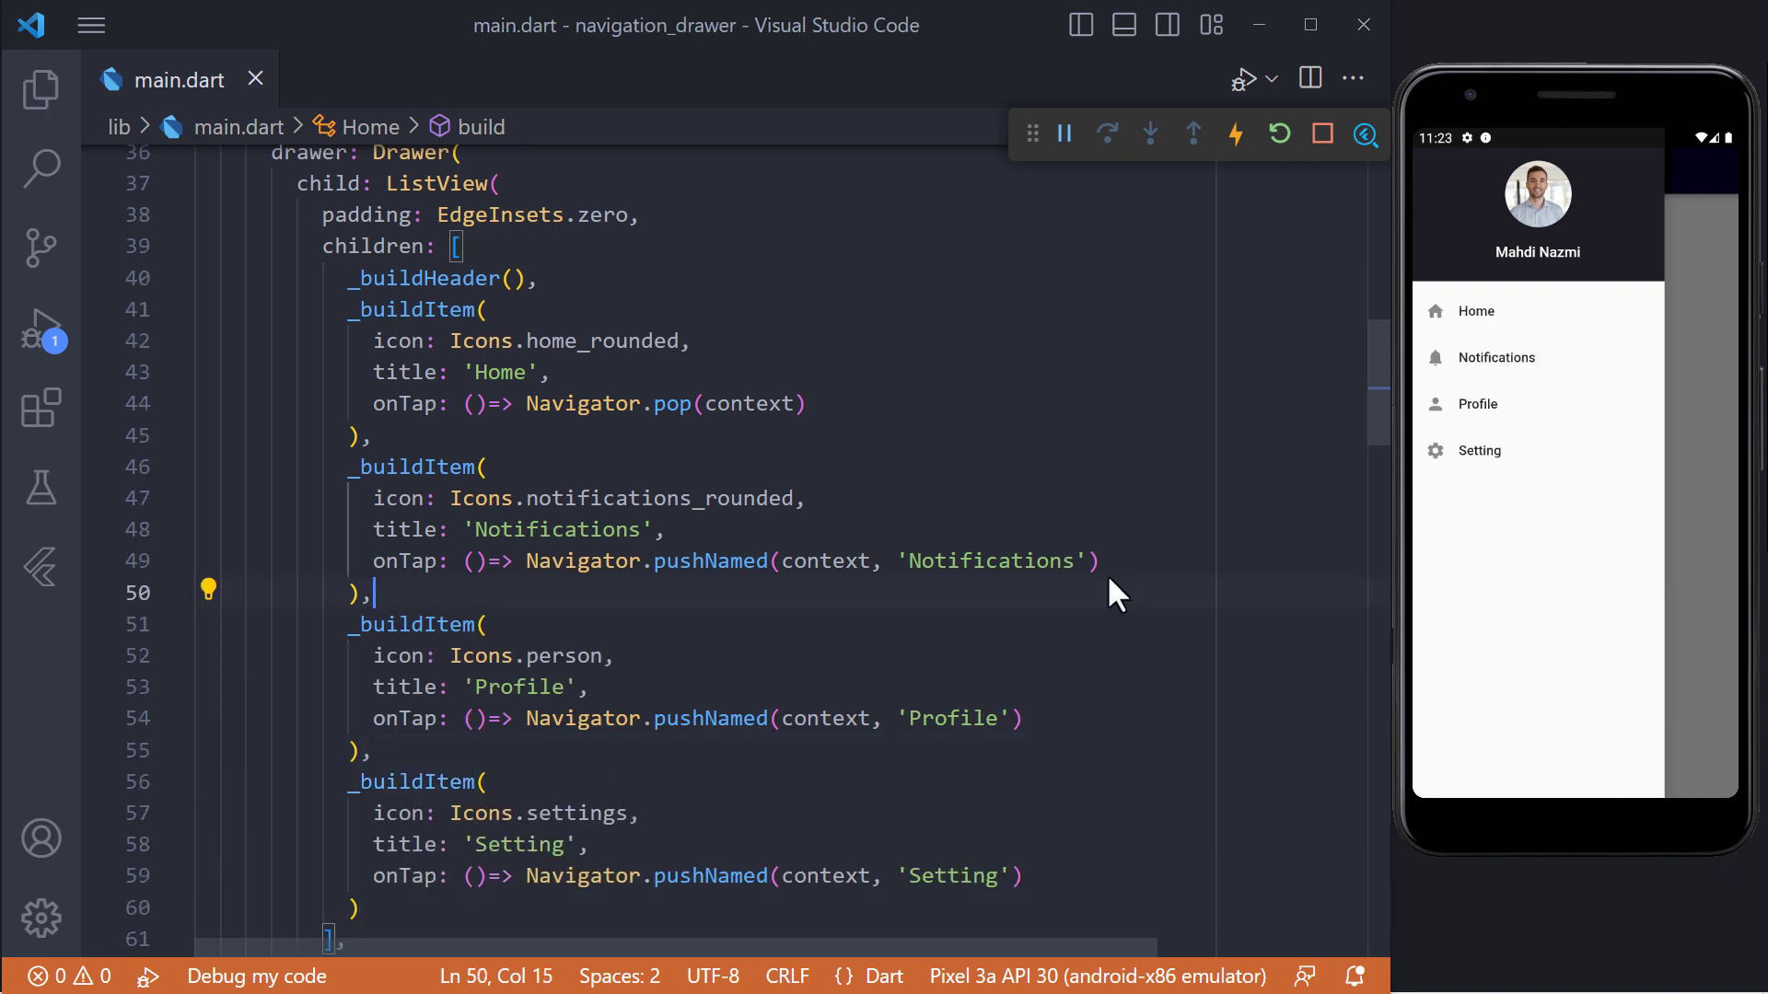
- Tap Notifications in the emulator drawer to open its separate page
left_click(1495, 357)
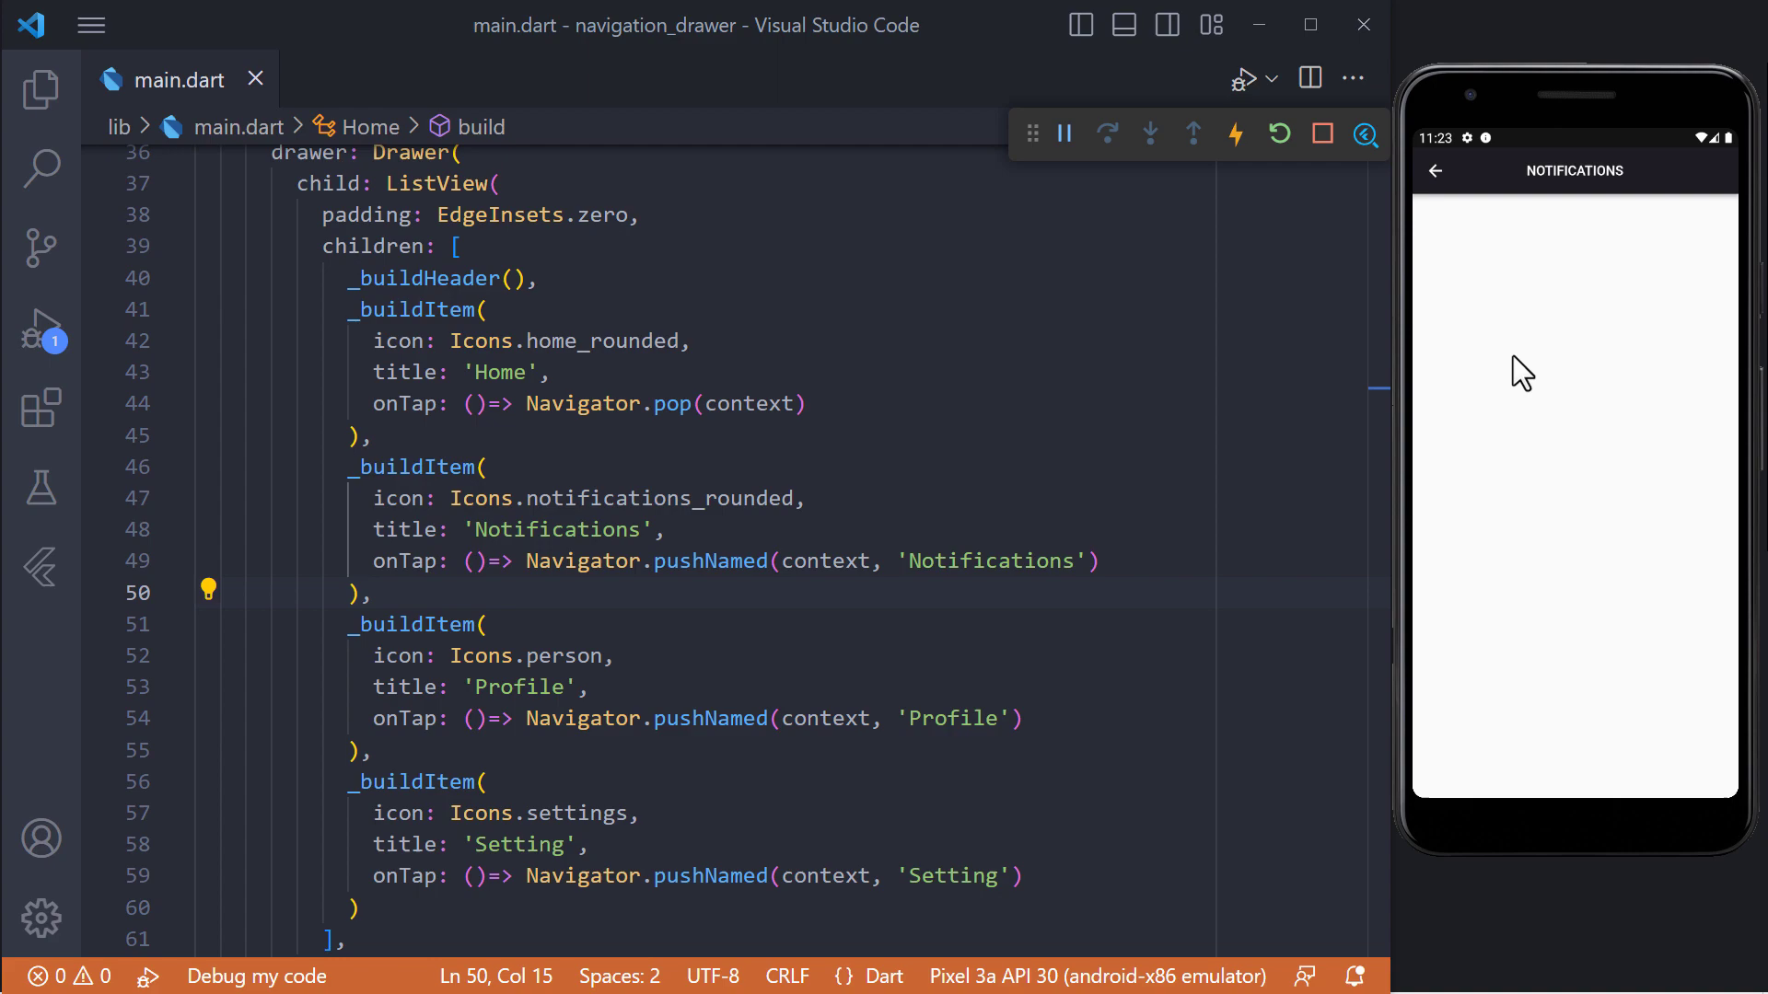